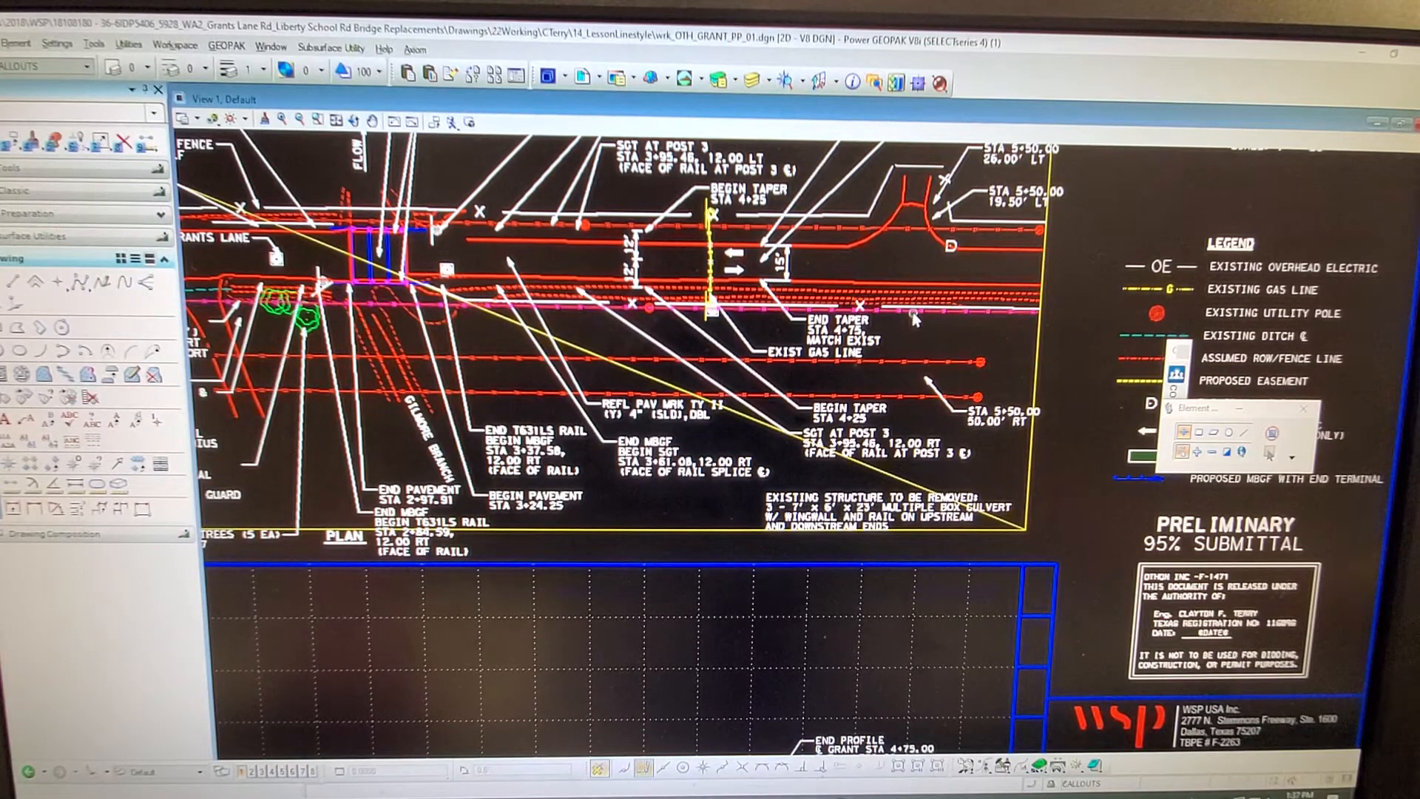
# - Open Level Manager to list the plan sheet drawing's 32 levels
pyautogui.click(914, 317)
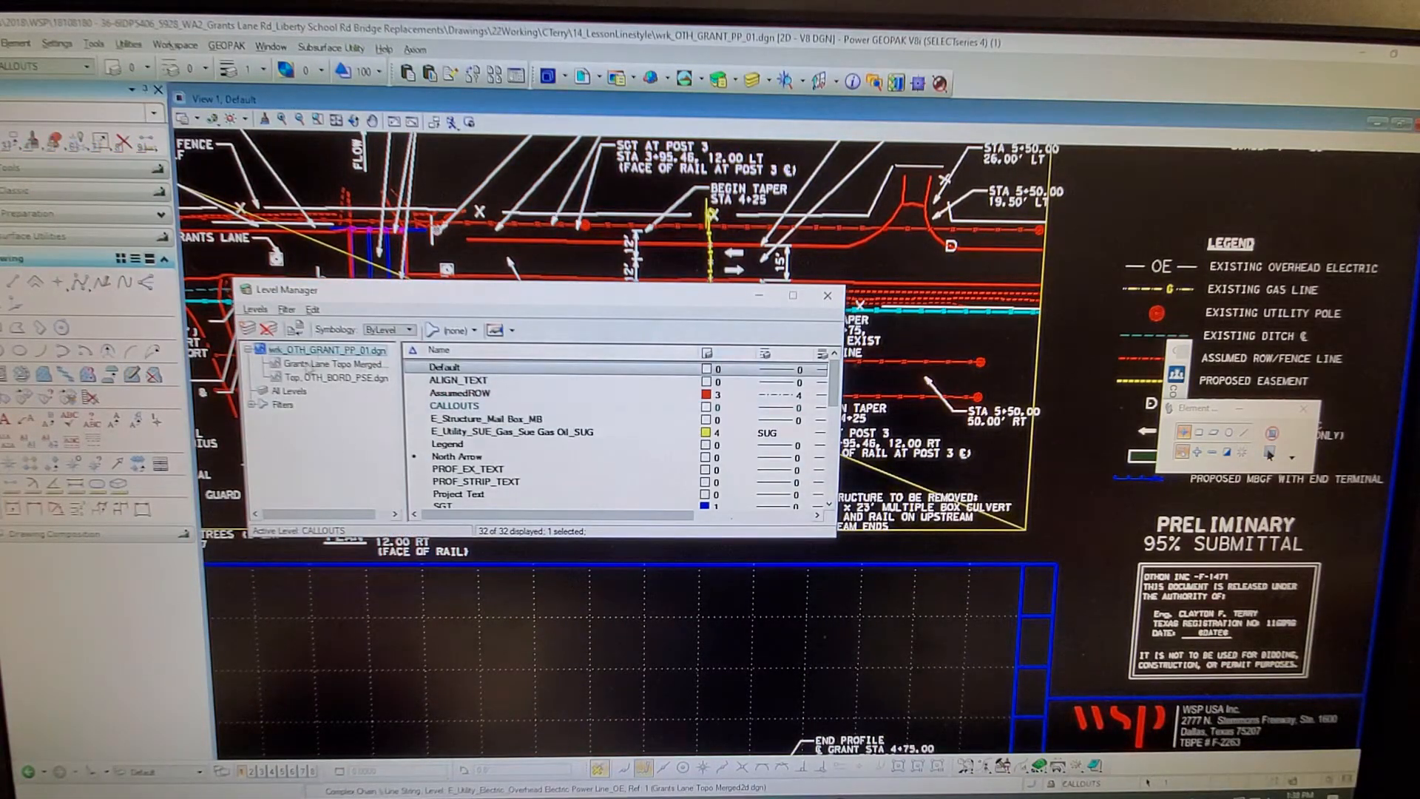
# - Open Level Properties for the Grants Lane Topo Merged reference's E_Utility_Electric_Overhead Electric Power Line_OE level
pyautogui.click(335, 364)
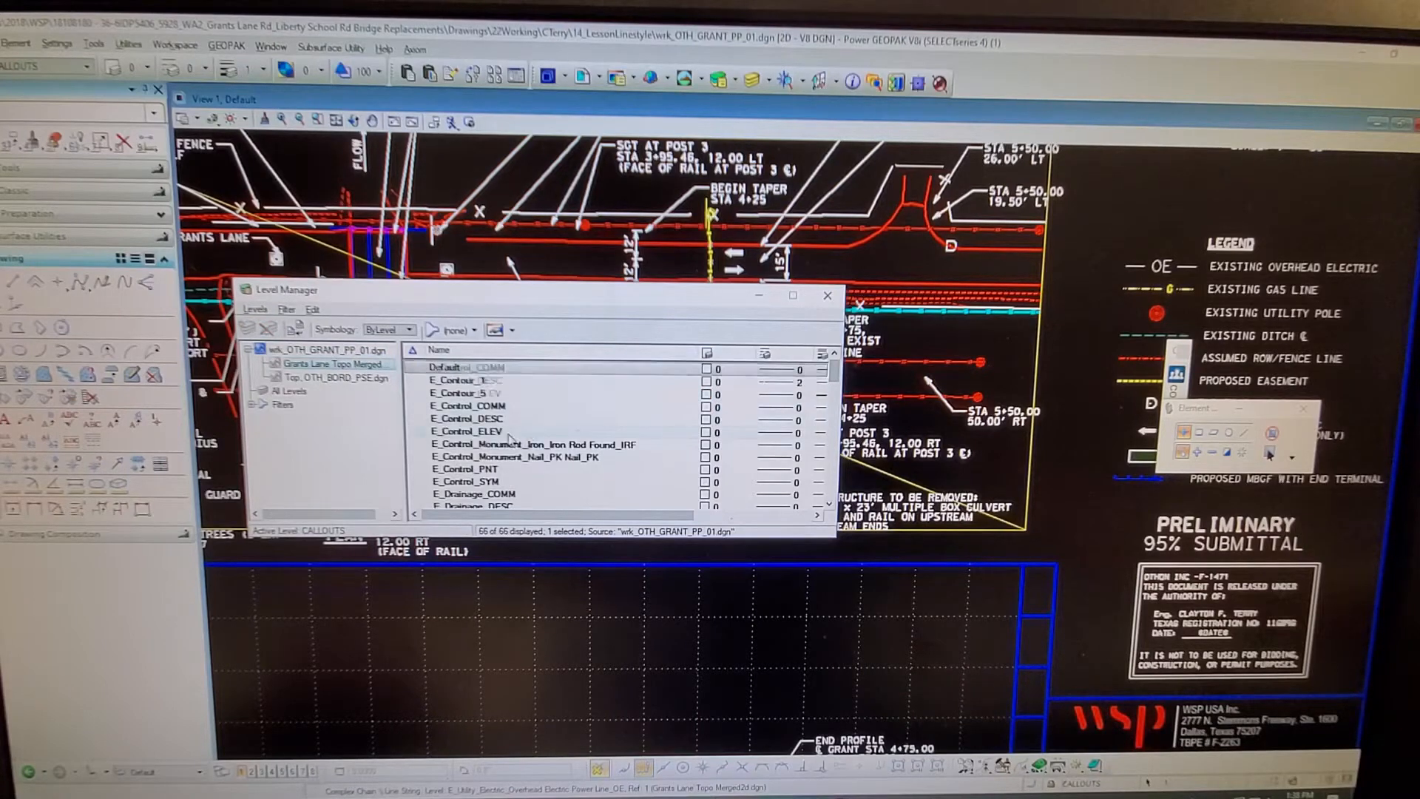
pyautogui.scroll(-3)
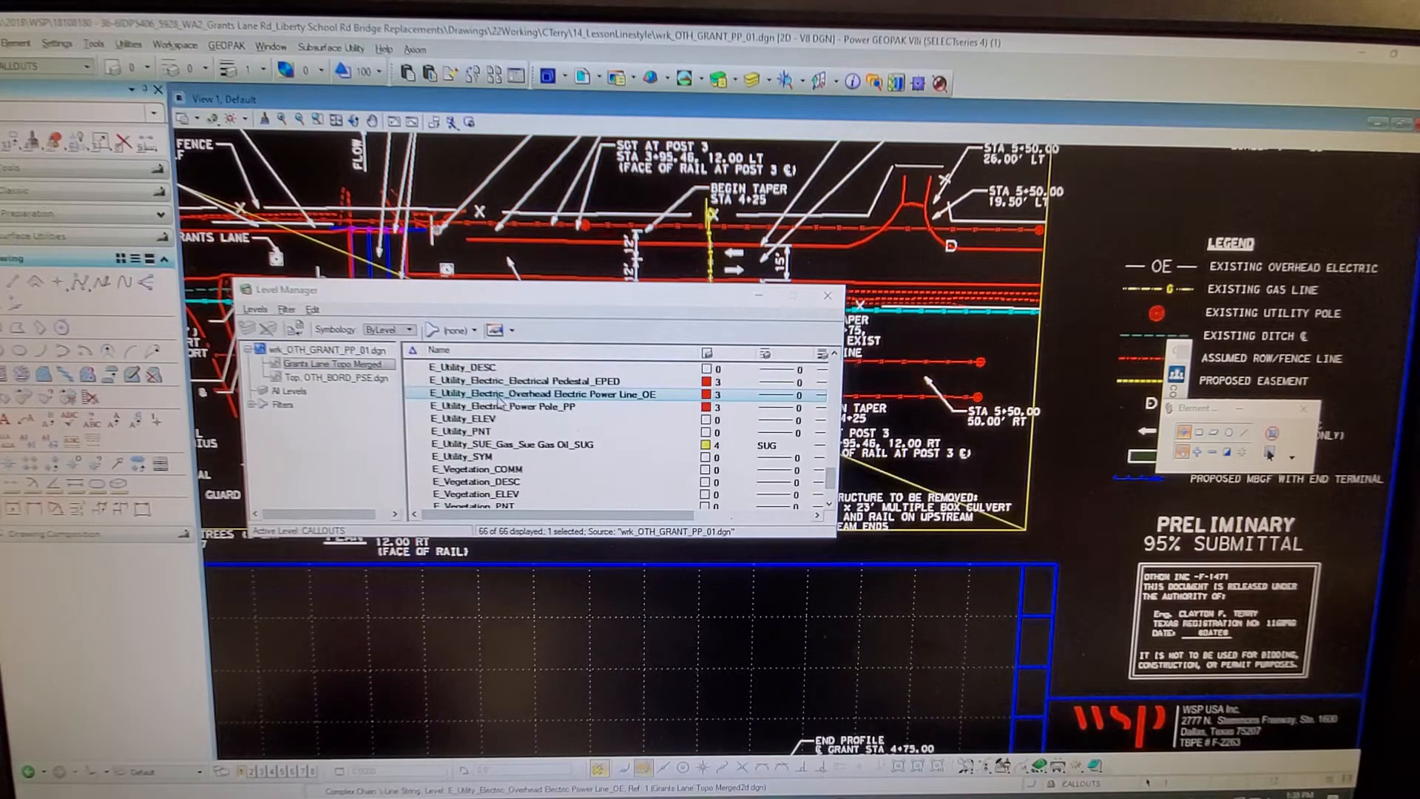
pyautogui.doubleClick(541, 393)
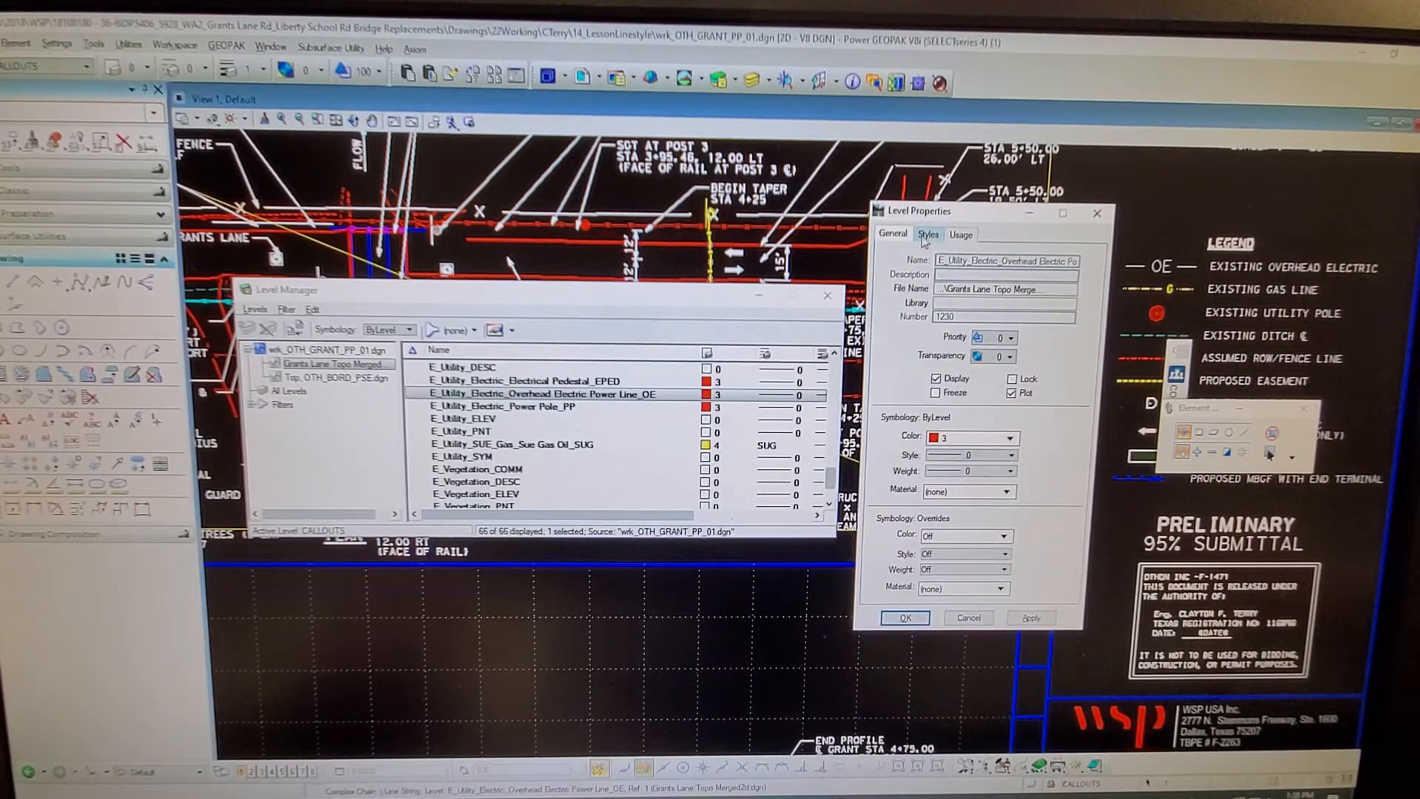
# - Show the Styles settings for the overhead electric power line level
pyautogui.click(928, 234)
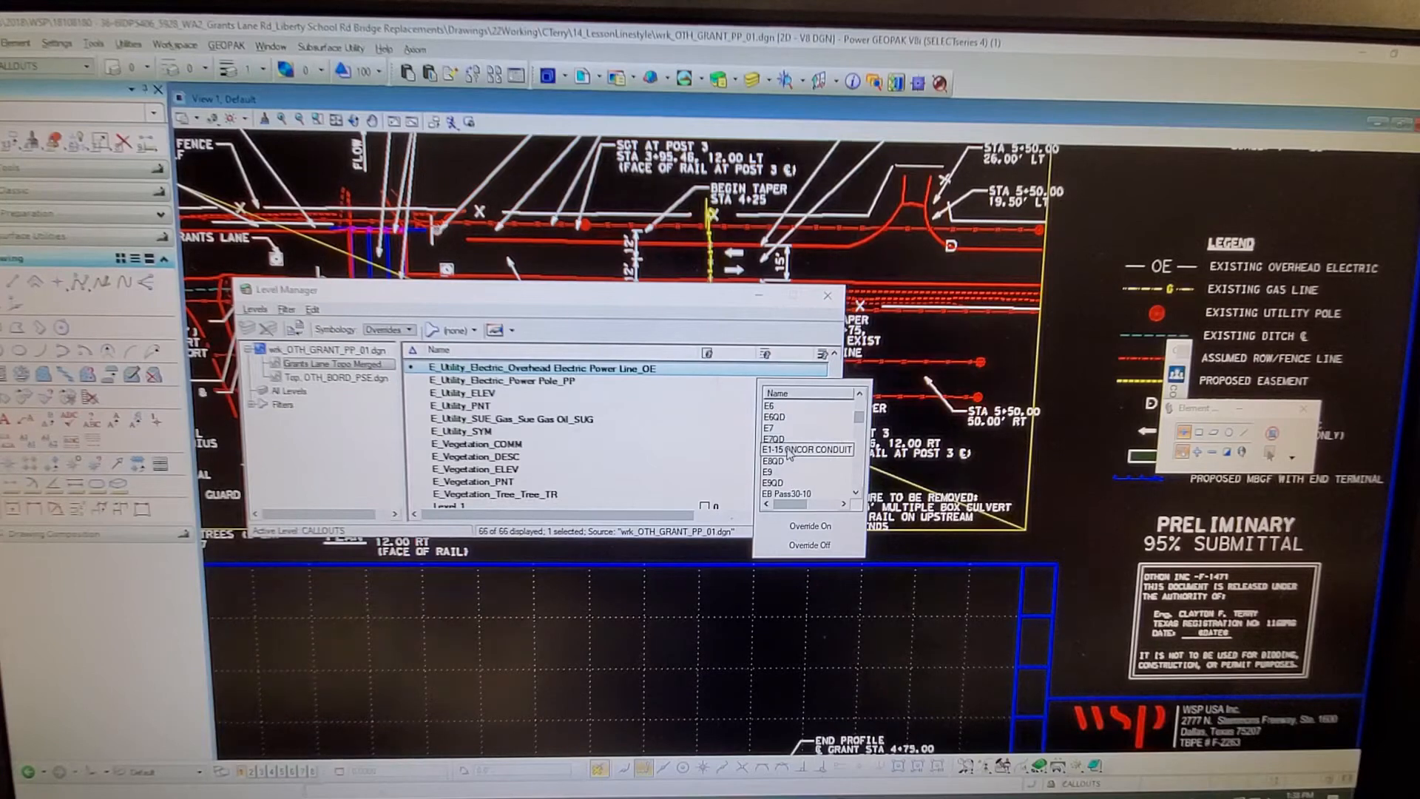
# - Scroll the line style list toward the overhead electric line style
pyautogui.scroll(-3)
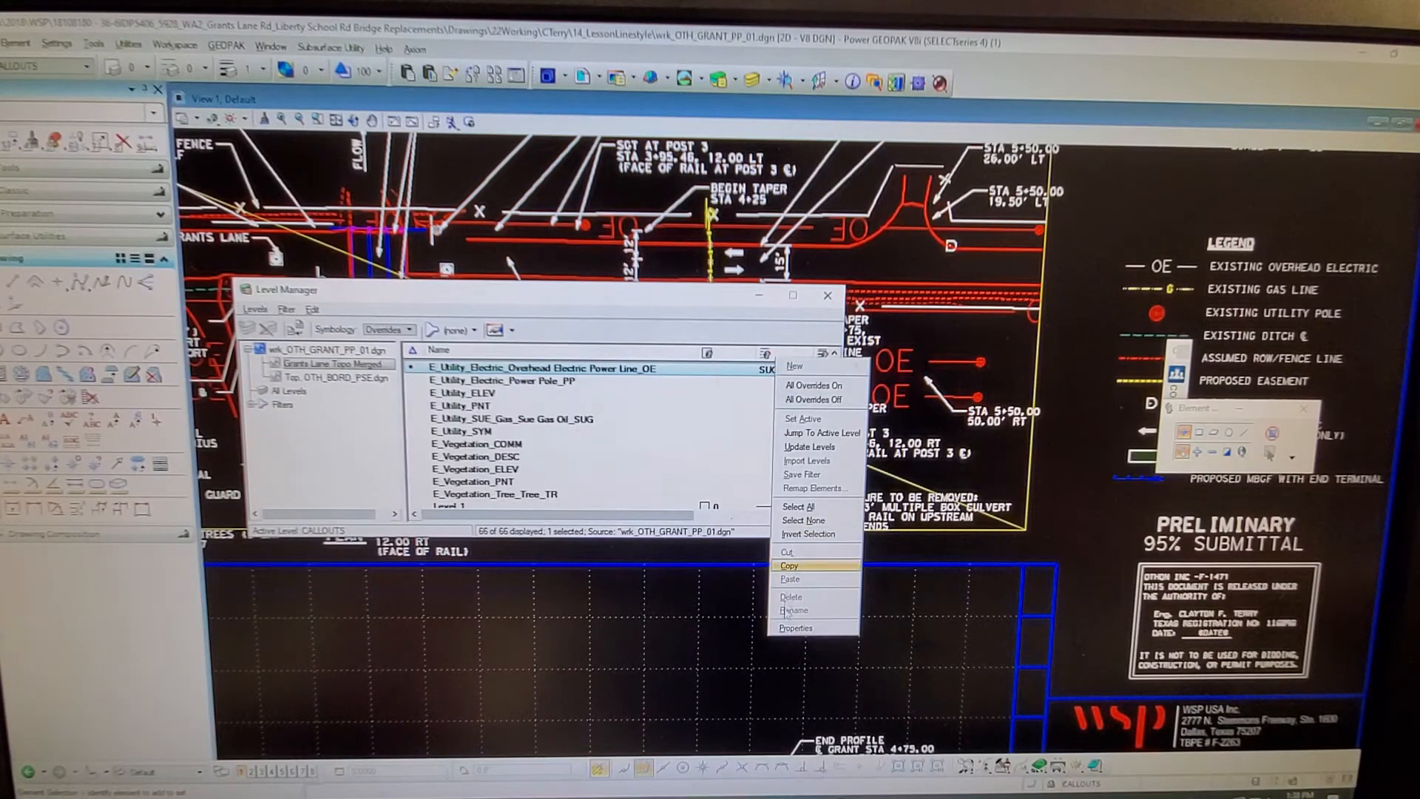
# - Override the overhead electric level's line style scale factor to 10 and apply it
pyautogui.click(794, 626)
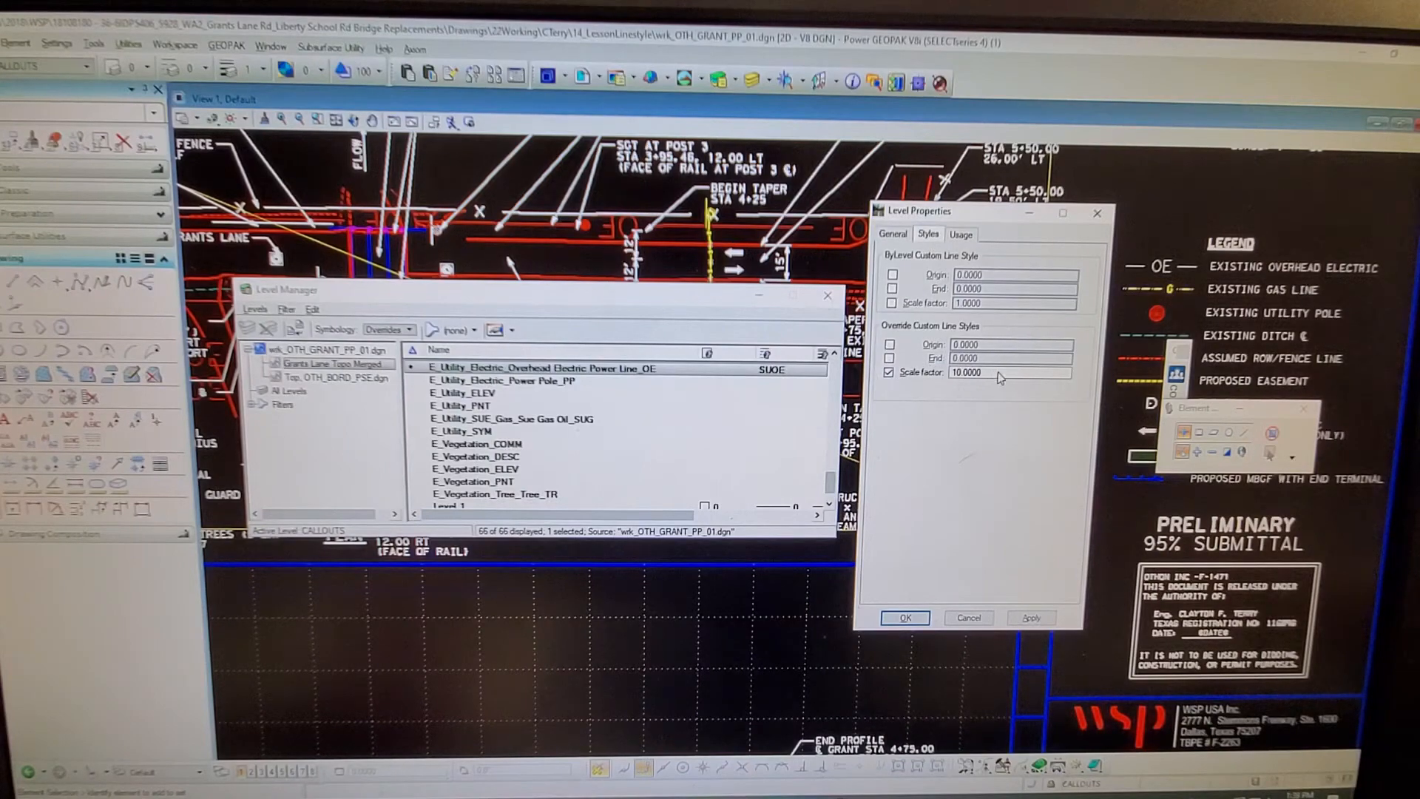
pyautogui.tripleClick(967, 372)
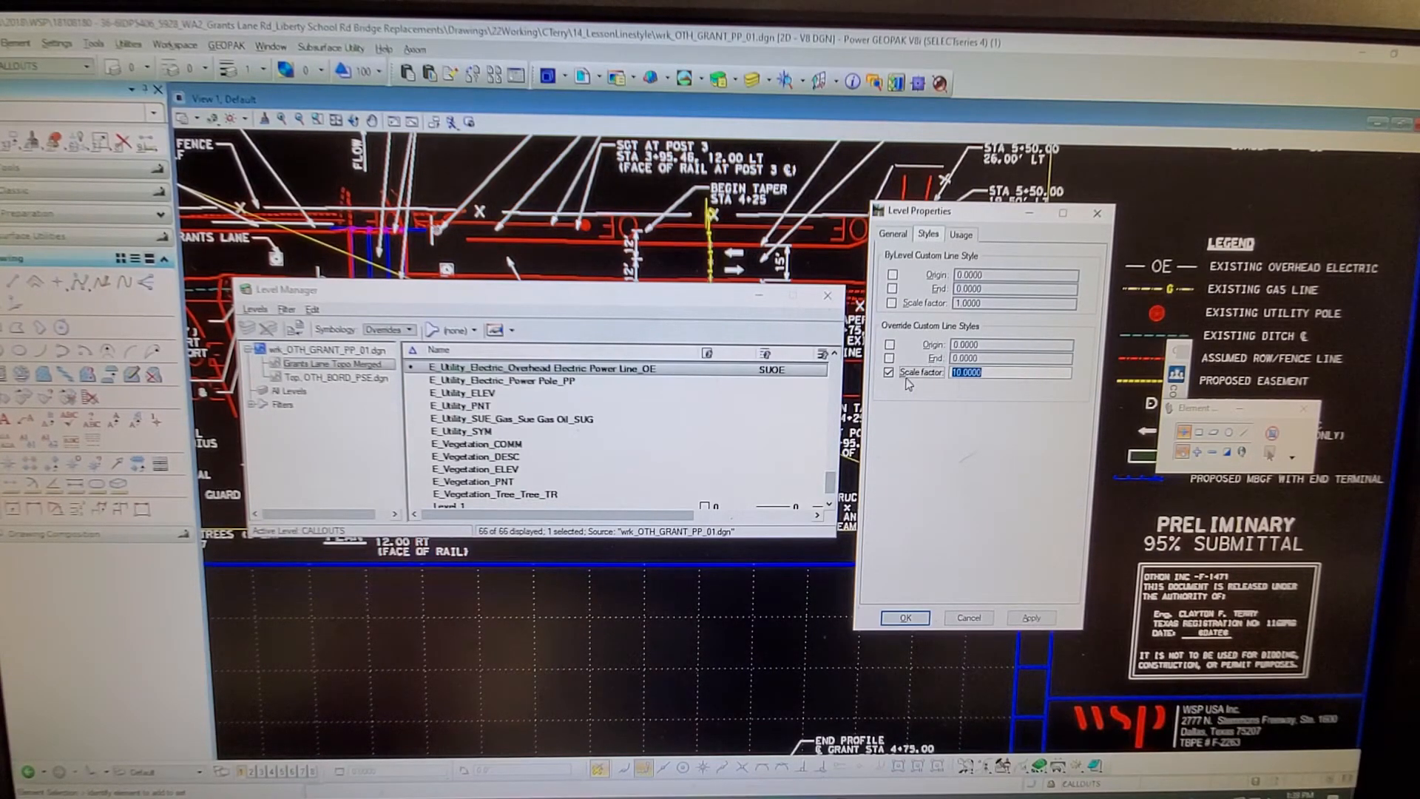
pyautogui.click(903, 618)
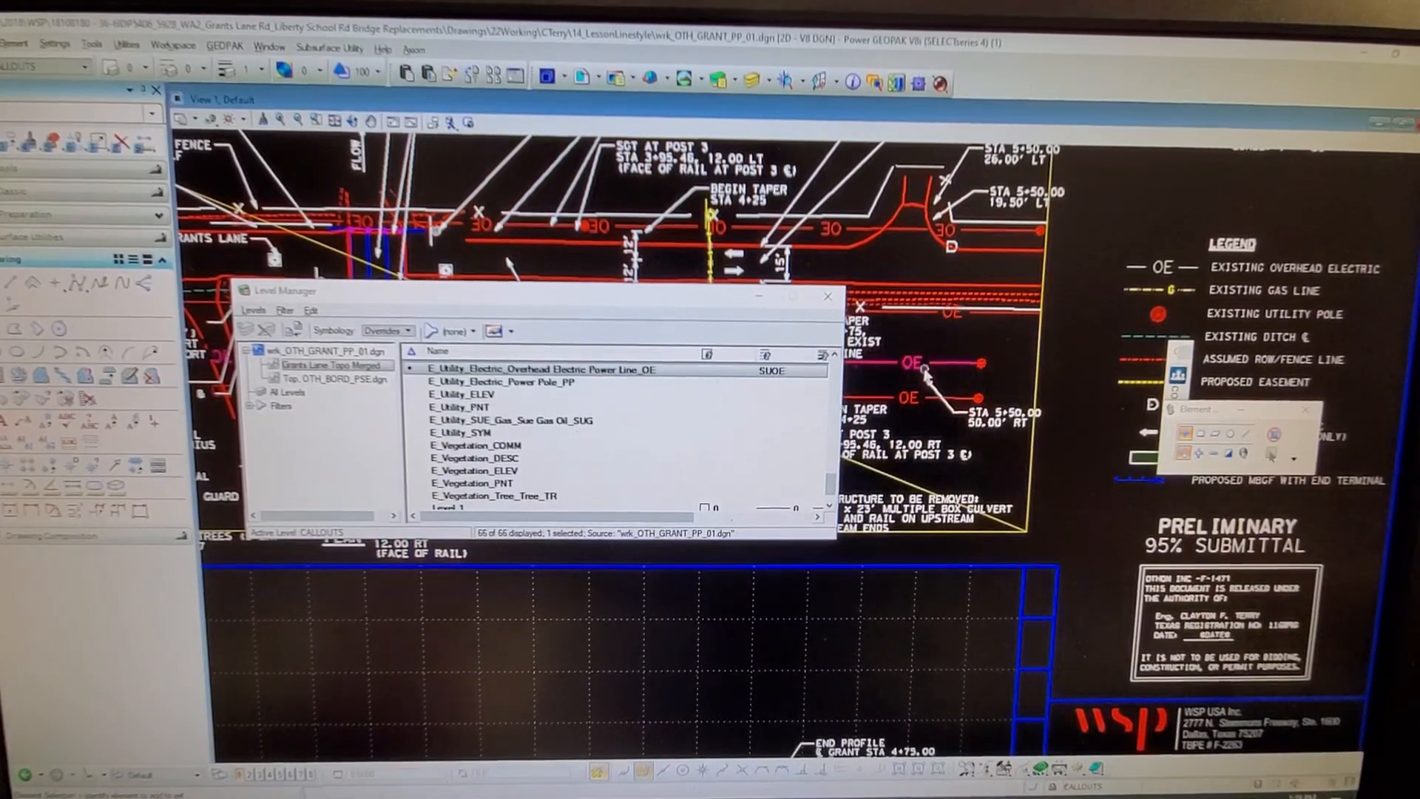